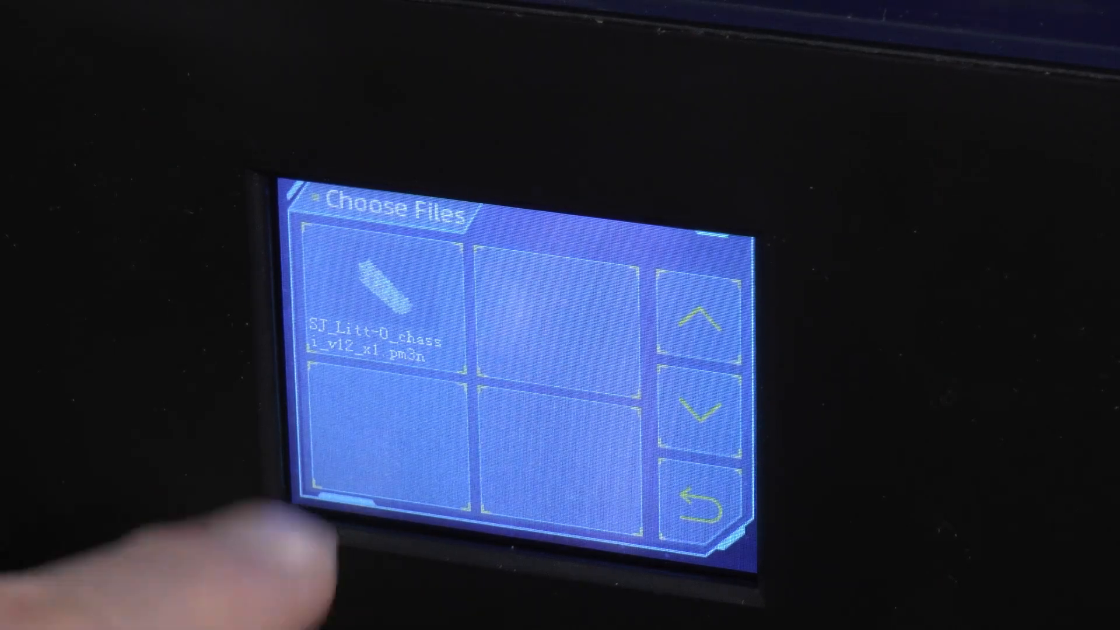
Step: Select the SJ_Litt-O chassis v12 file so its model preview shows, ready to print
left_click(378, 314)
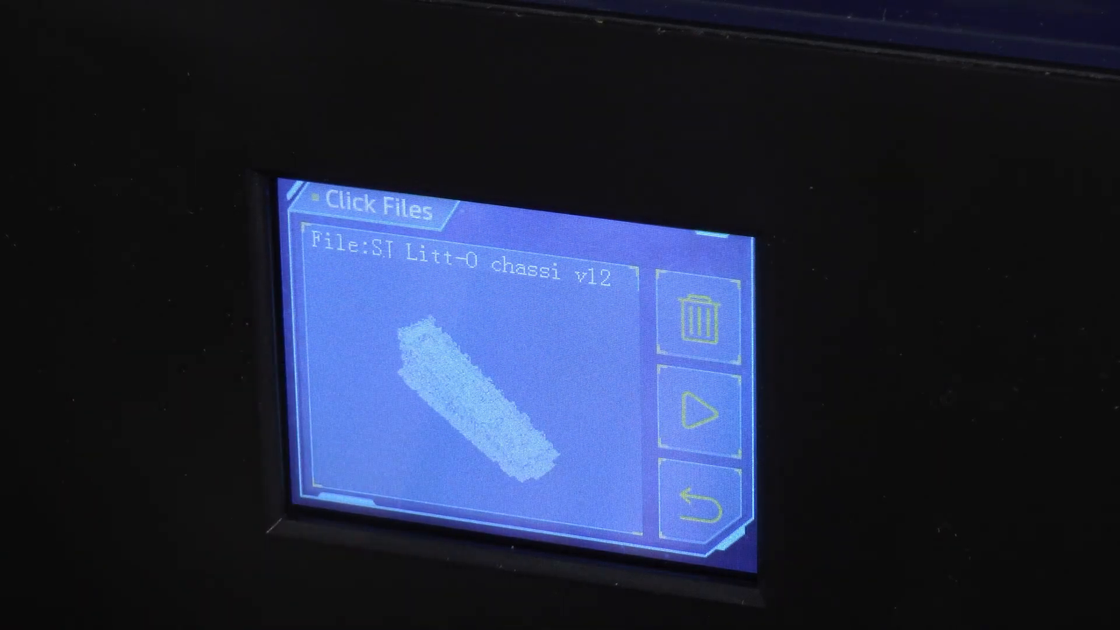